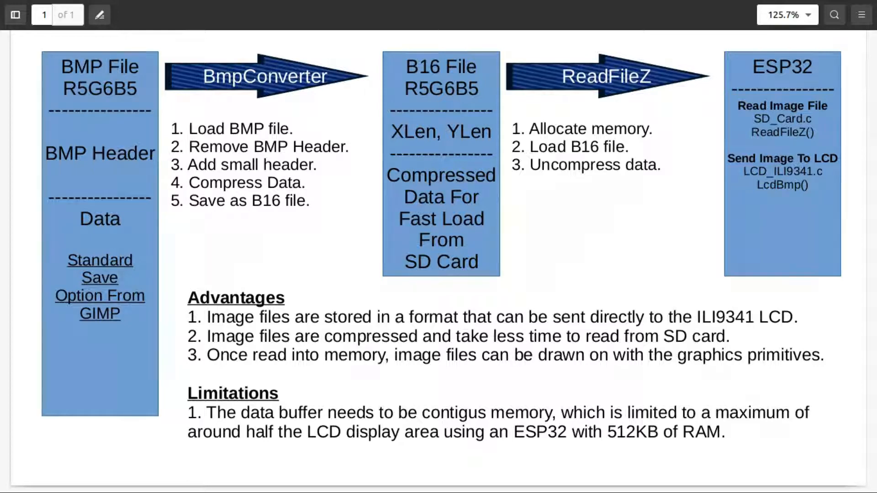
- Select the word 'Data' in the left BMP File box
double_click(100, 88)
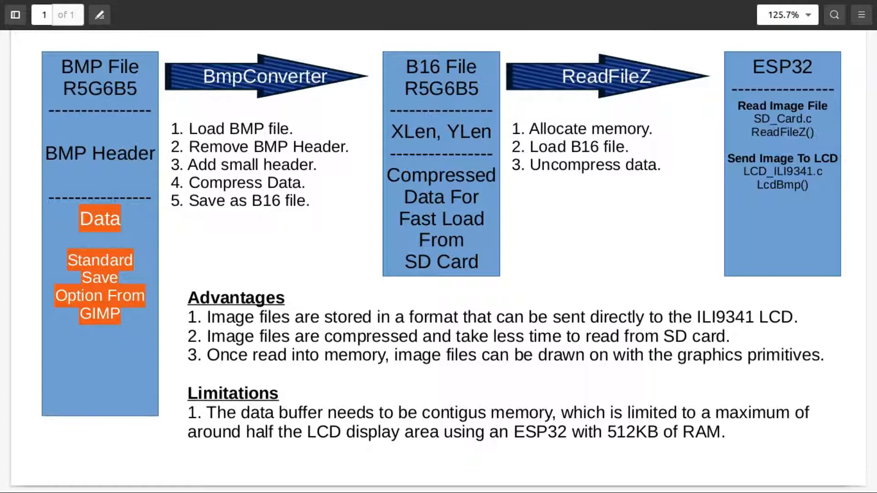
- Deselect the 'Standard Save Option From GIMP' highlight on the page
left_click(99, 152)
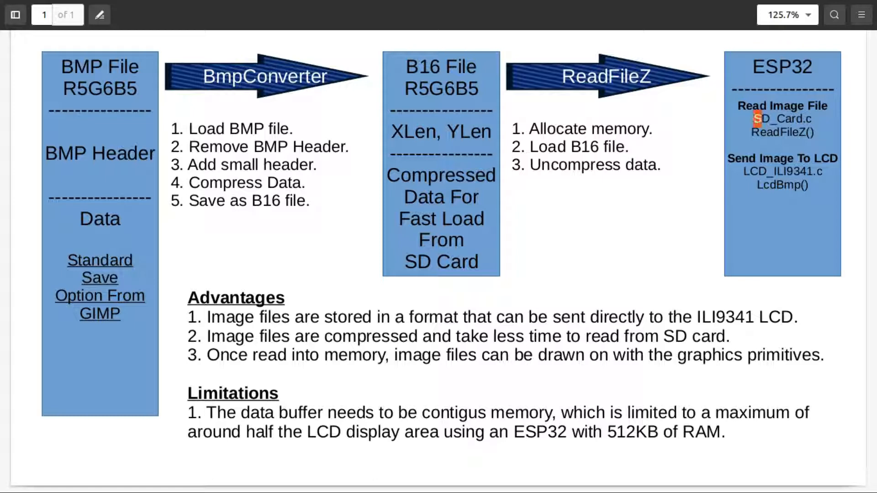
- Highlight ReadFileZ() in the ESP32 box, then clear that highlight
double_click(783, 119)
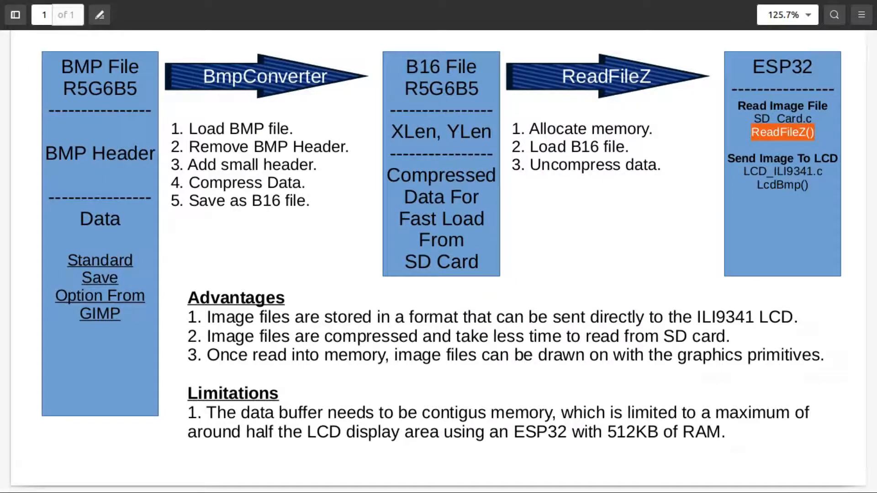
left_click(783, 185)
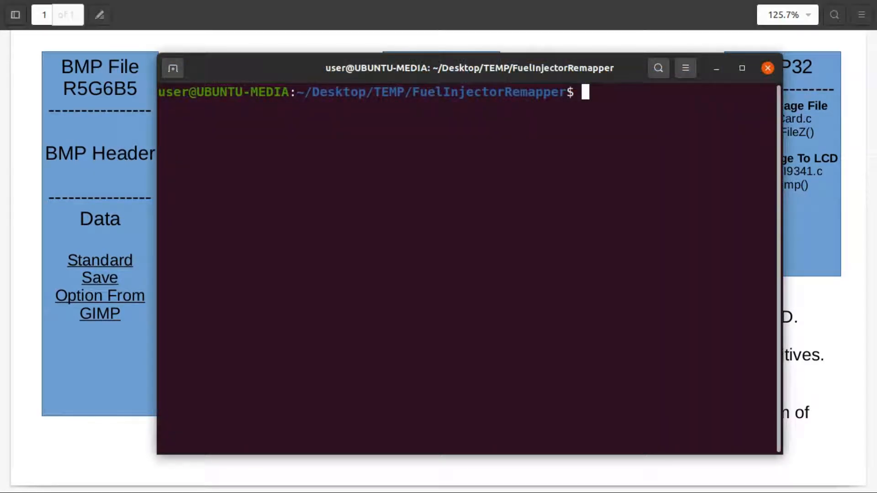
double_click(434, 92)
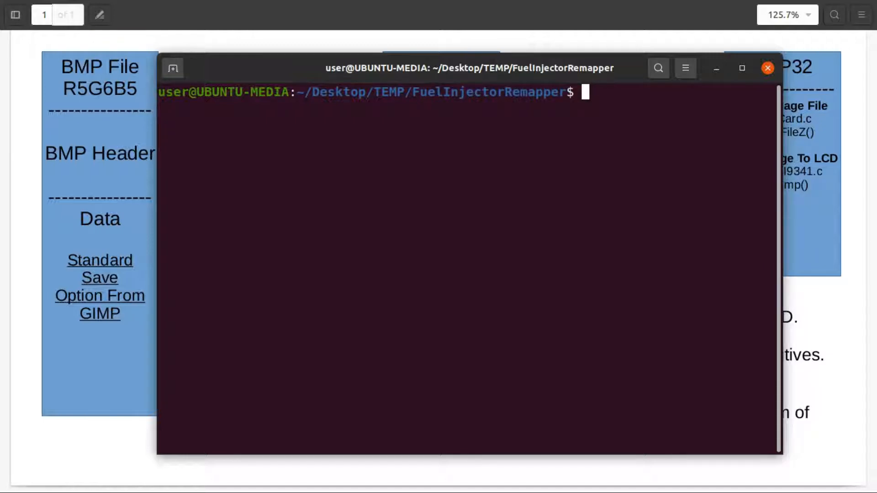
- List the project folder, then the BmpConverter contents, and move into GRAPHIC
type("ls")
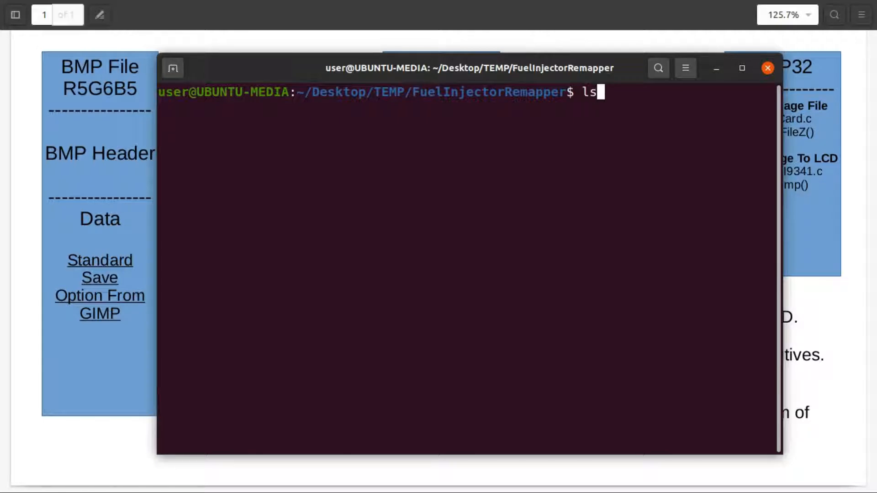
key("Return")
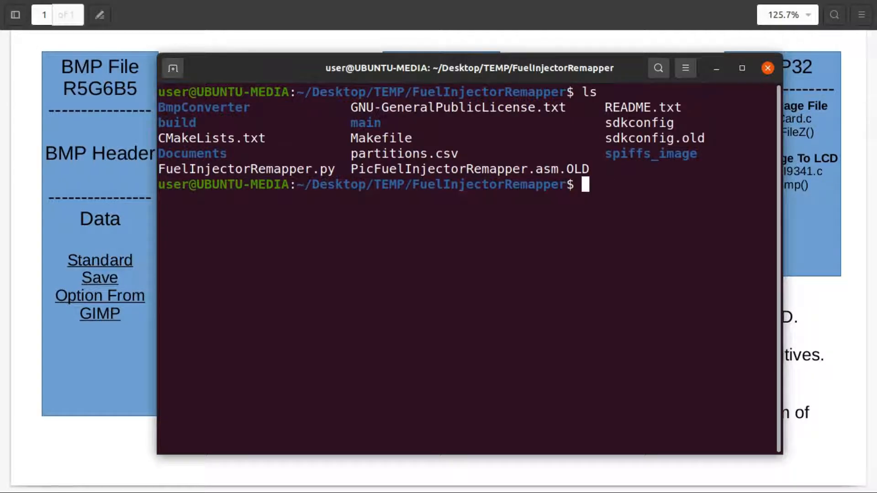
double_click(203, 107)
type("ls")
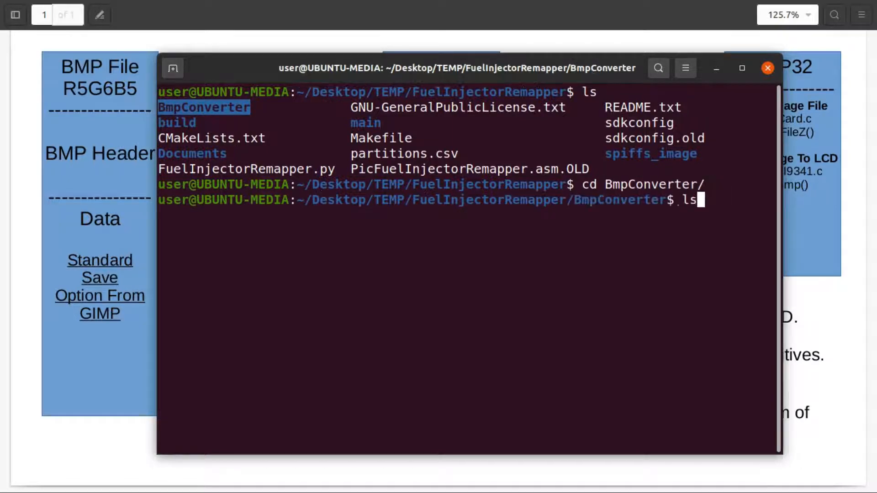
key("Return")
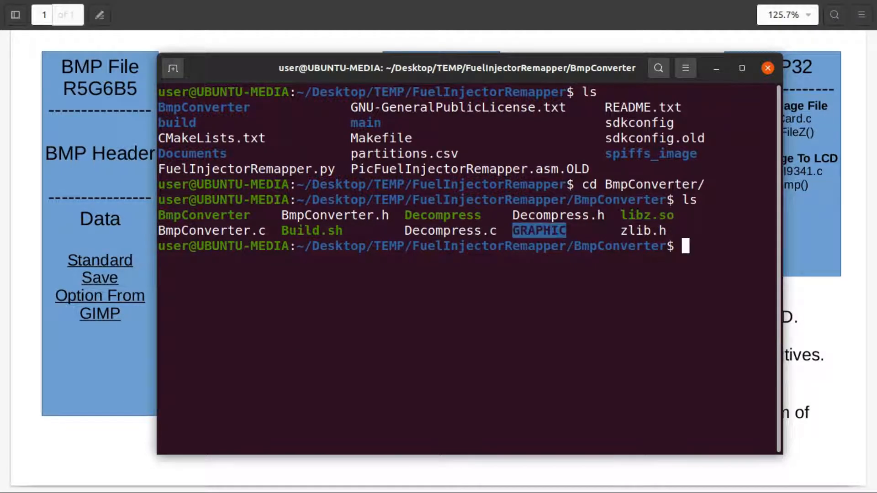
type("cd")
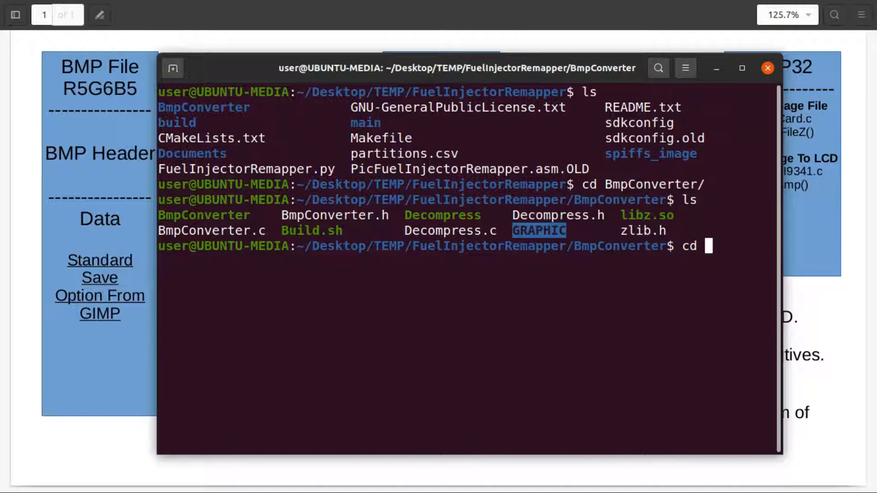
key("Return")
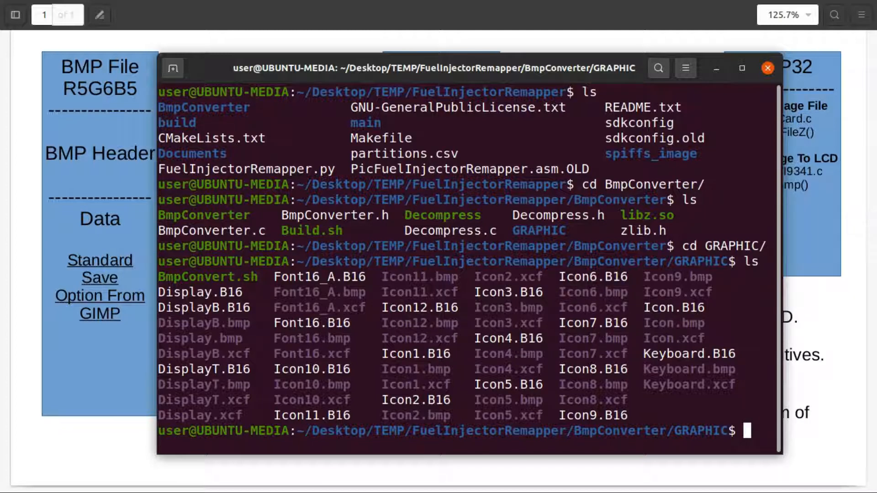
- Run cat in the terminal after correcting a mistyped letter
type("c")
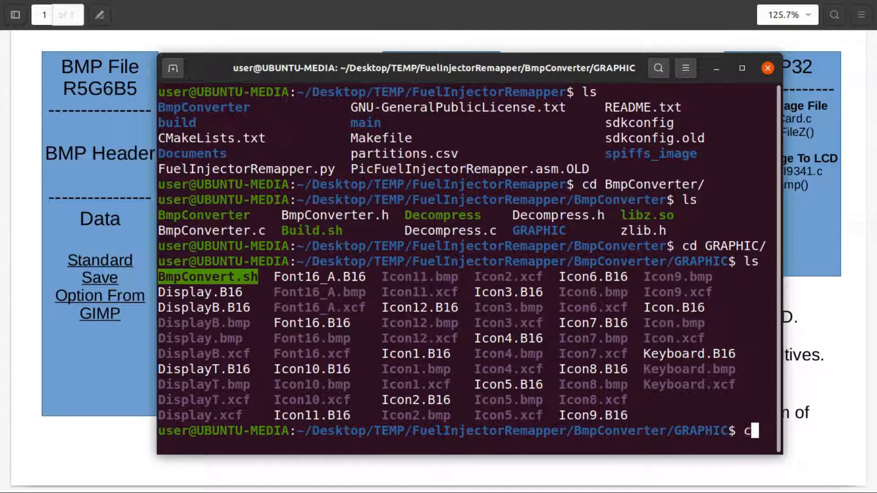
key("BackSpace")
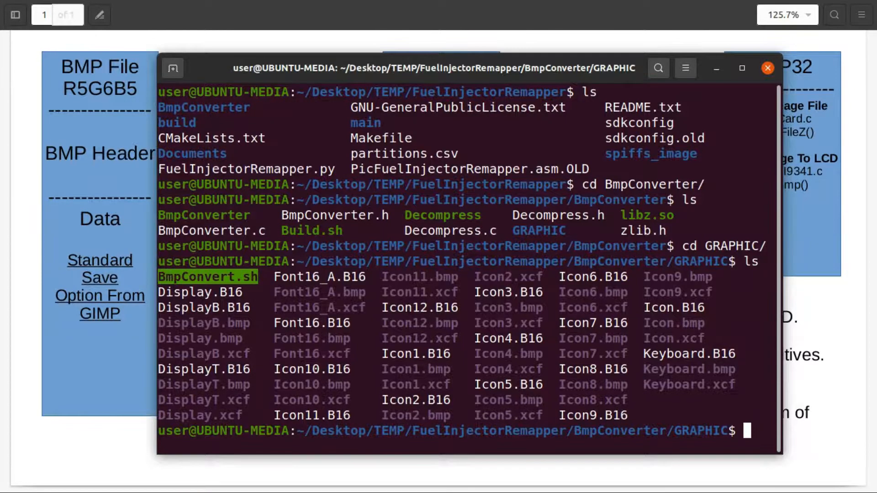
type("cat")
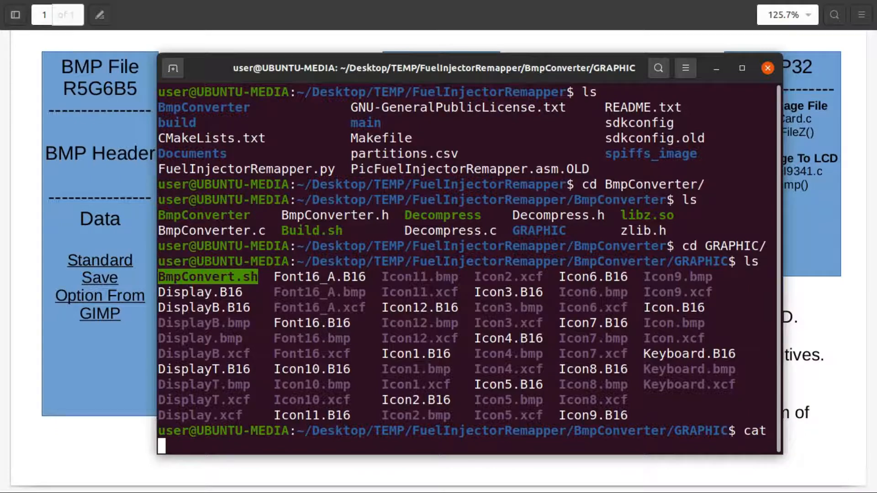
key("Return")
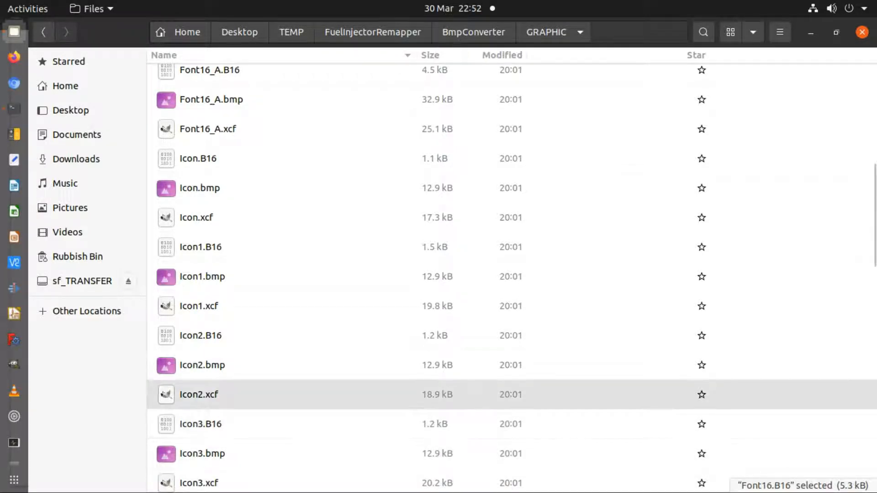
- Open Icon2.xcf from the GRAPHIC folder in GIMP
left_click(199, 394)
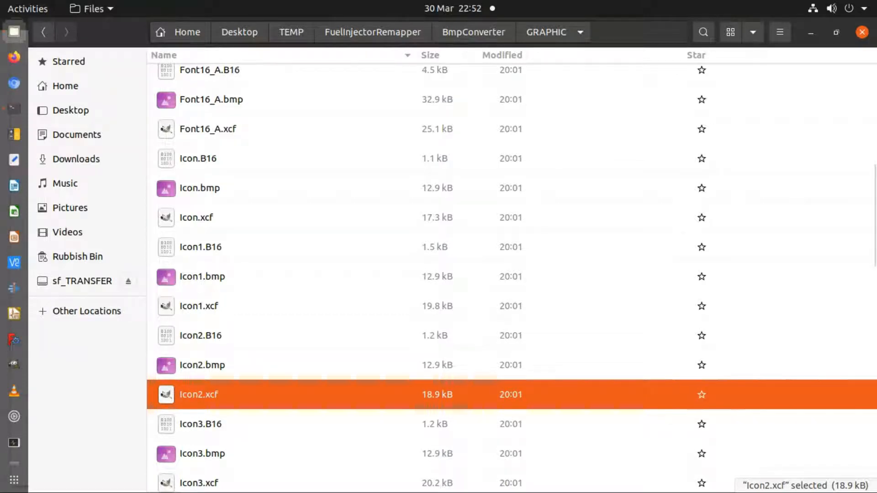
double_click(199, 394)
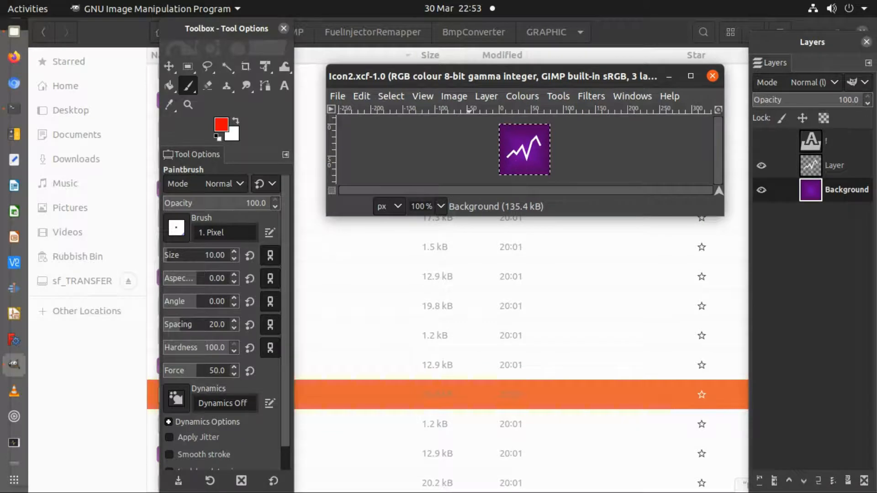
- Choose File > Export As… to open the Export Image dialog
left_click(337, 96)
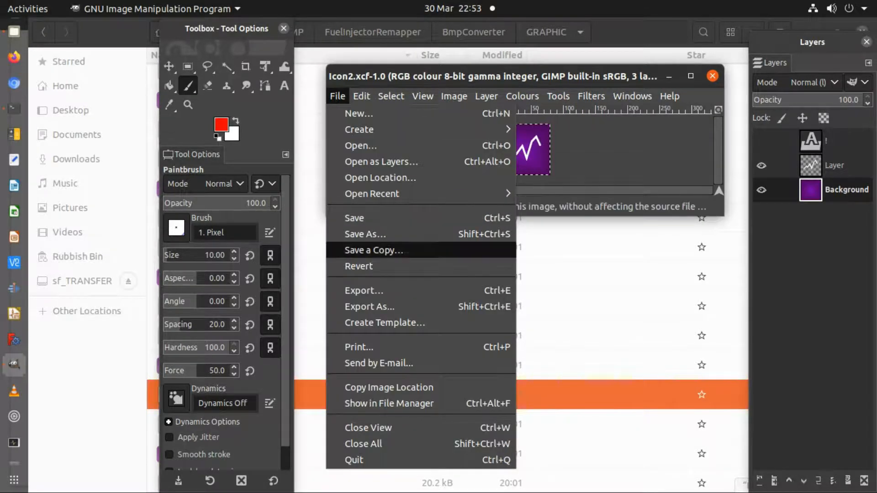
mouse_move(364, 291)
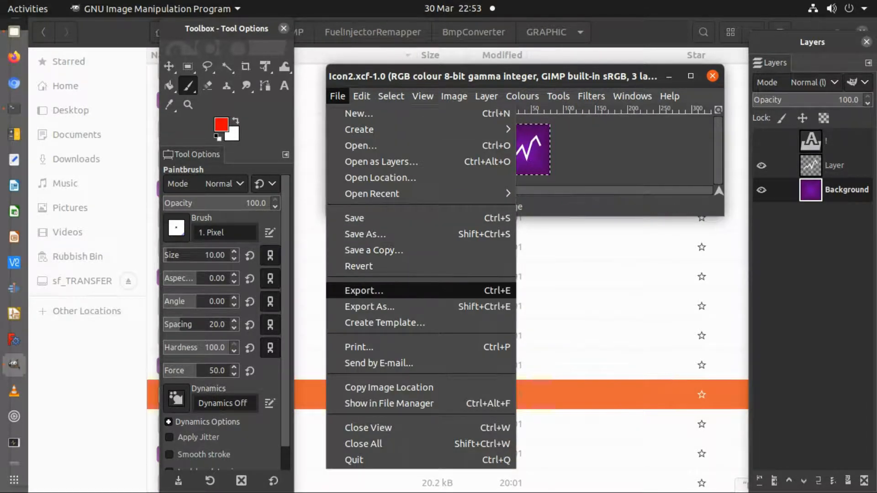
mouse_move(364, 291)
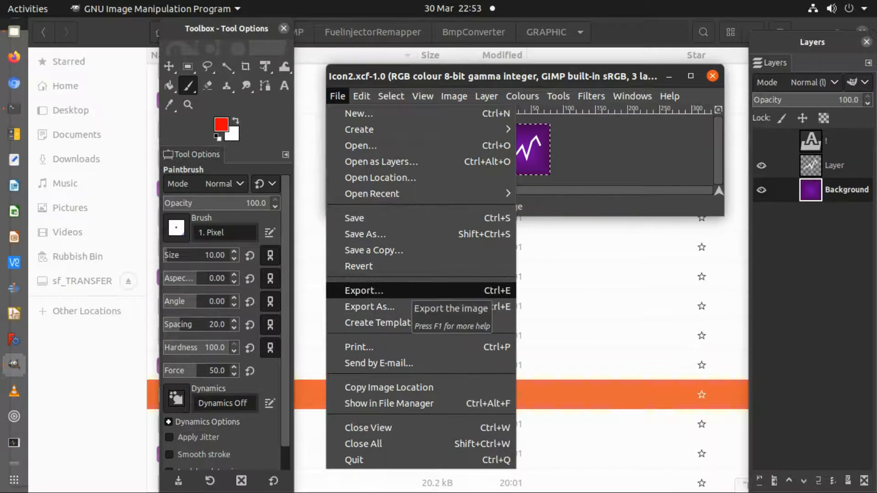
mouse_move(369, 306)
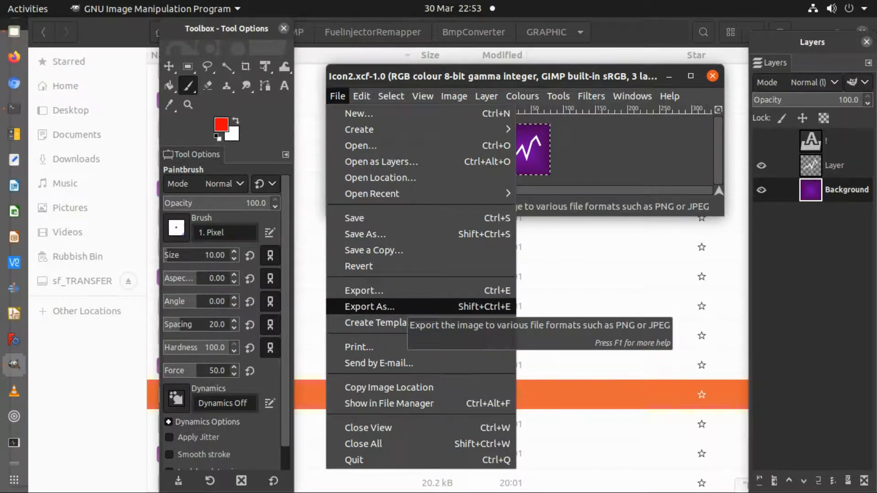
left_click(369, 307)
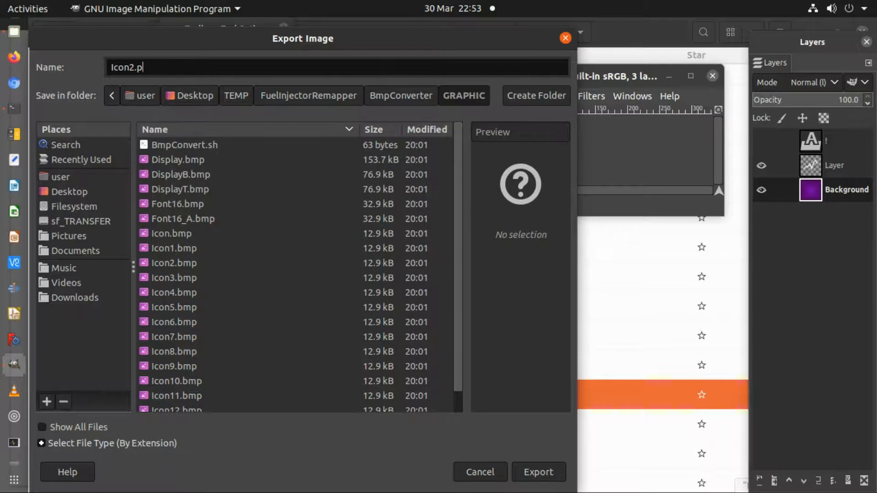
- Export as Icon2.bmp, replace the existing file, and choose 16-bit R5 G6 B5
type("bmp")
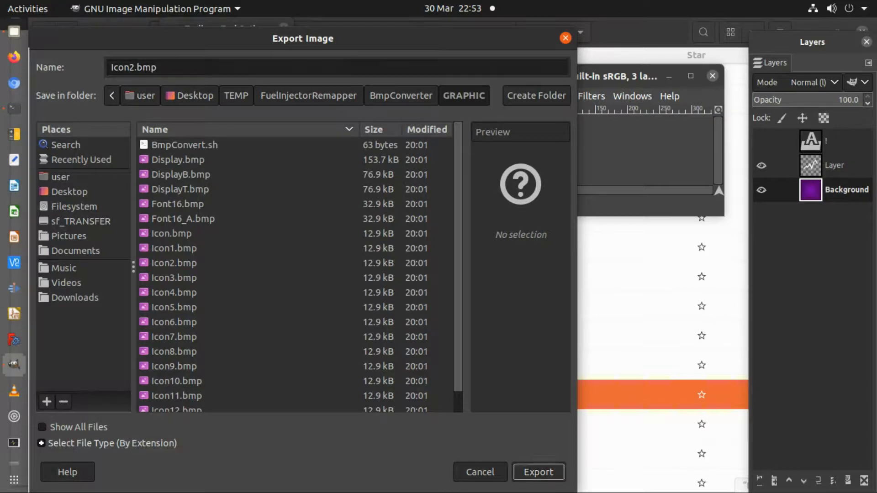
left_click(538, 472)
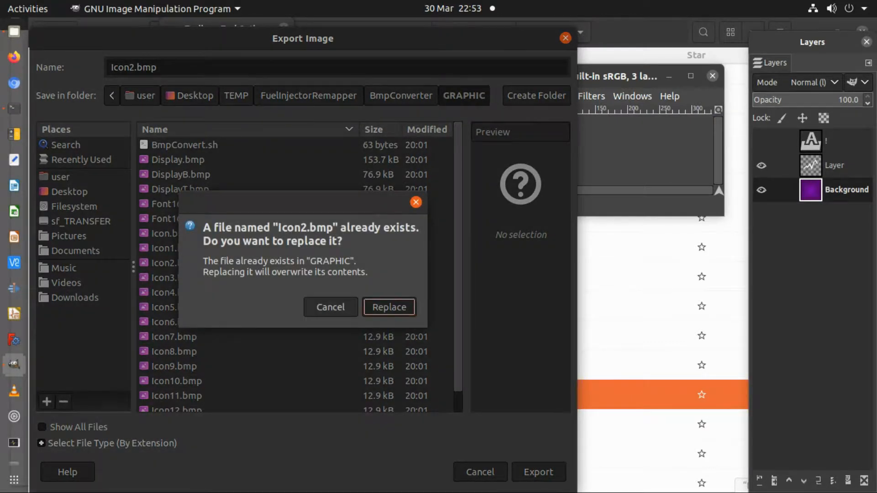
left_click(389, 307)
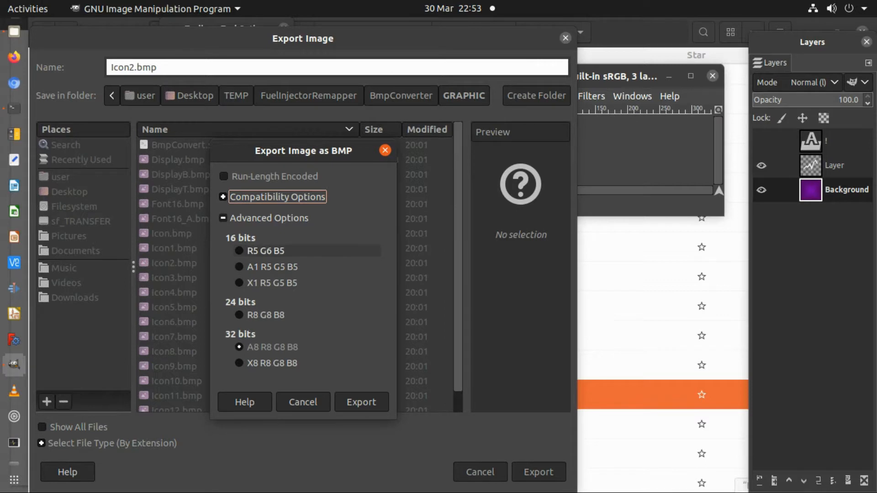
left_click(239, 251)
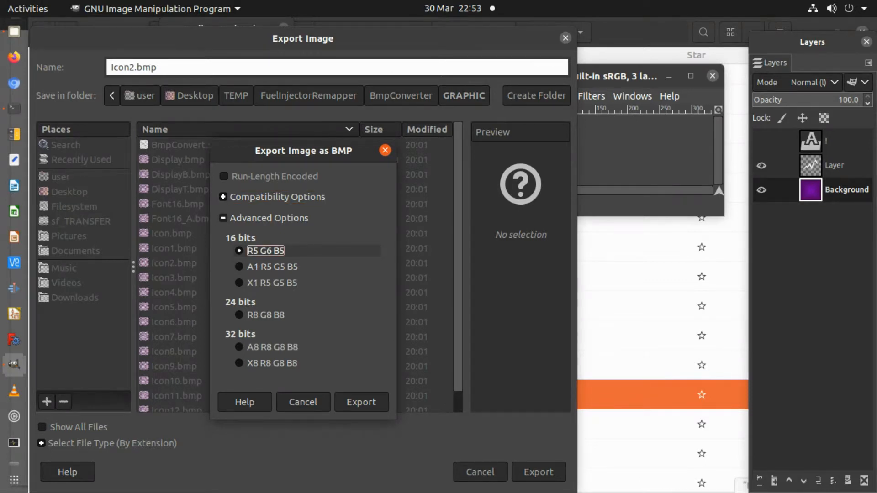